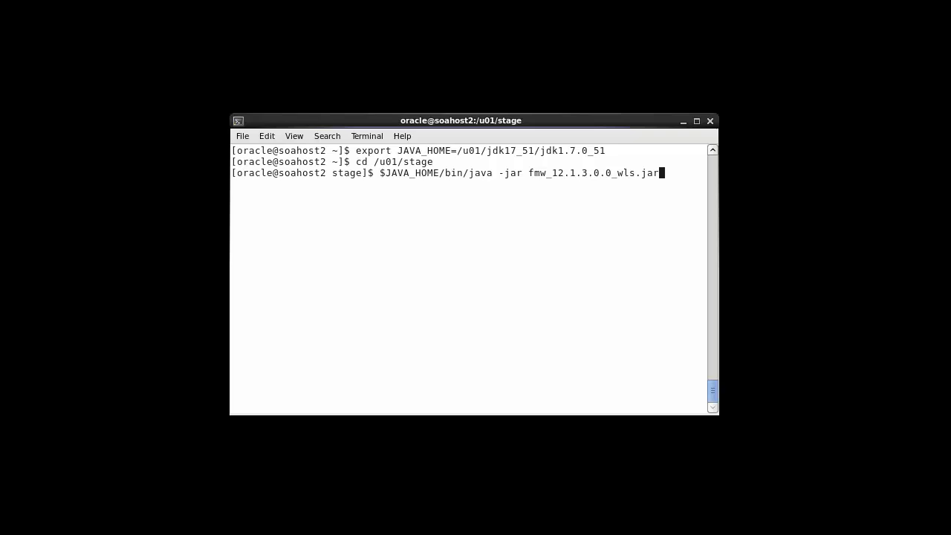
Run the fmw_12.1.3.0.0_wls.jar with JAVA_HOME's java to start the Infrastructure installer.
key("Return")
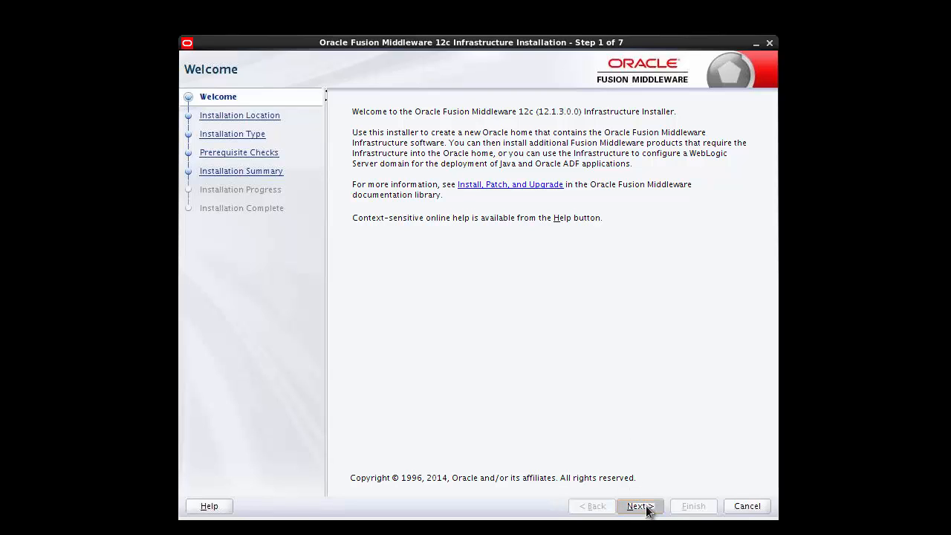
Set the Oracle Home to /u01/app/fmw12c and continue to Installation Type.
left_click(637, 505)
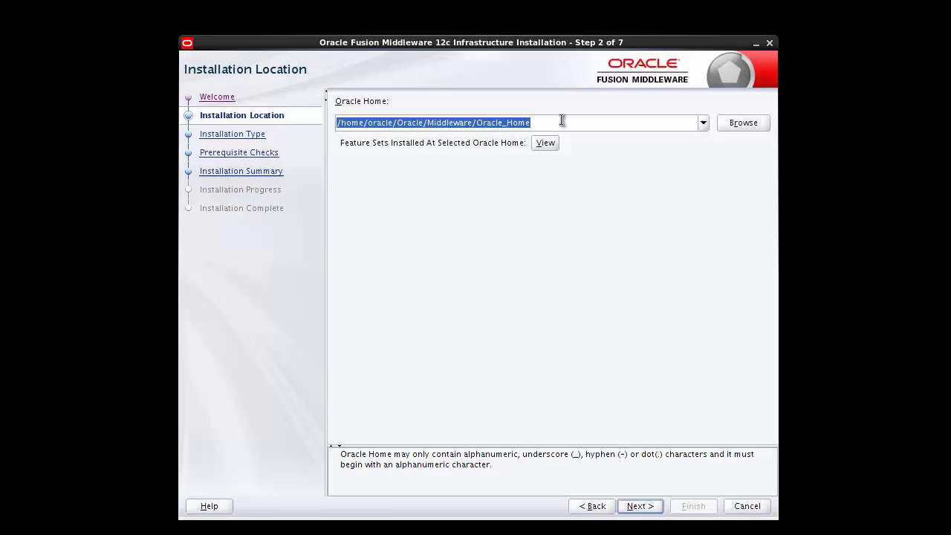
mouse_move(306, 116)
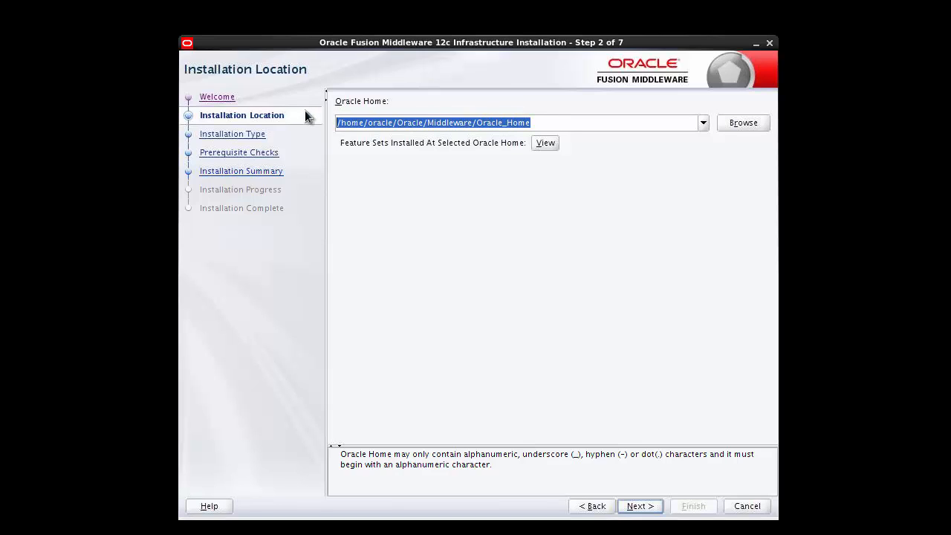
type("/u01/app")
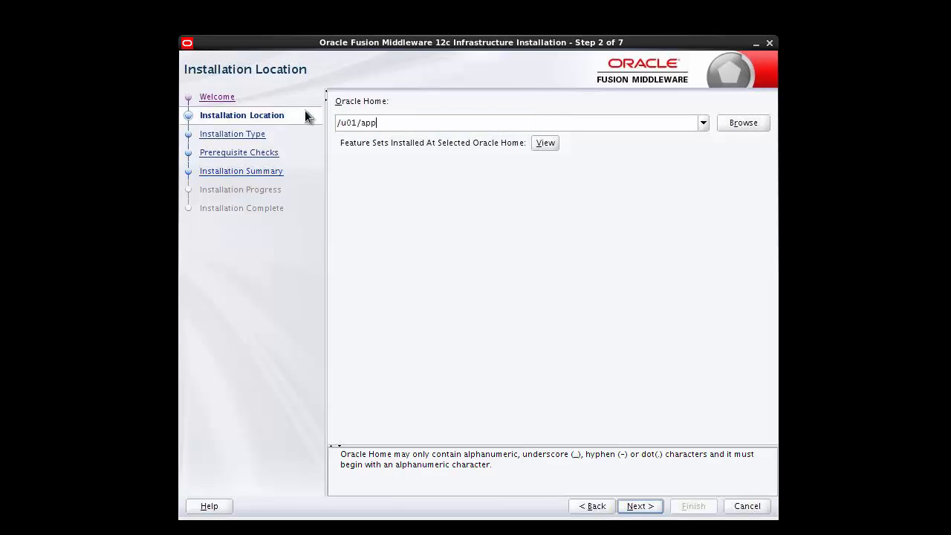
type("/fmw12")
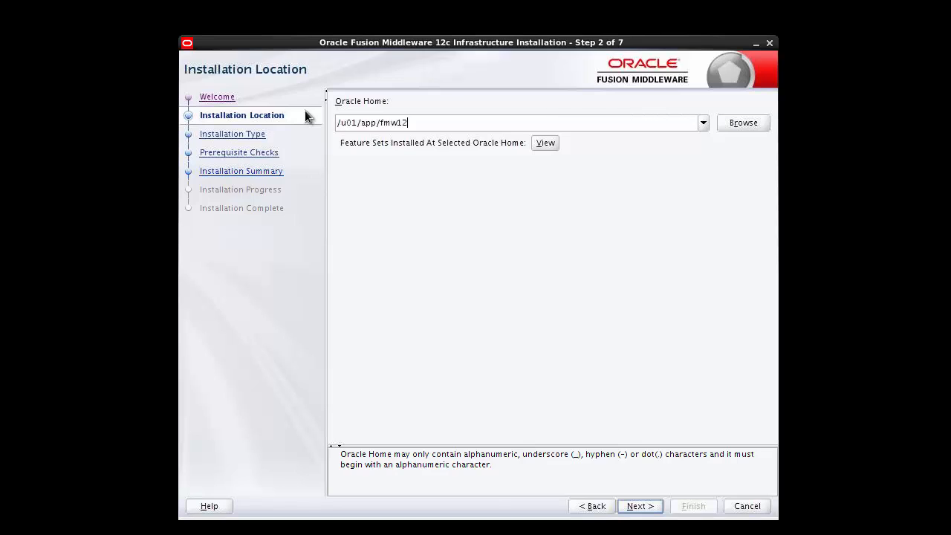
type("c")
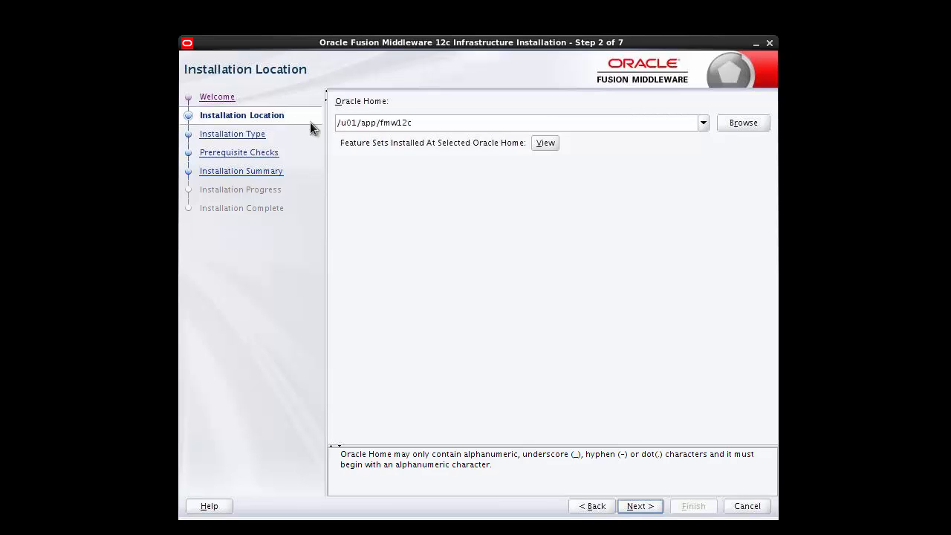
left_click(639, 505)
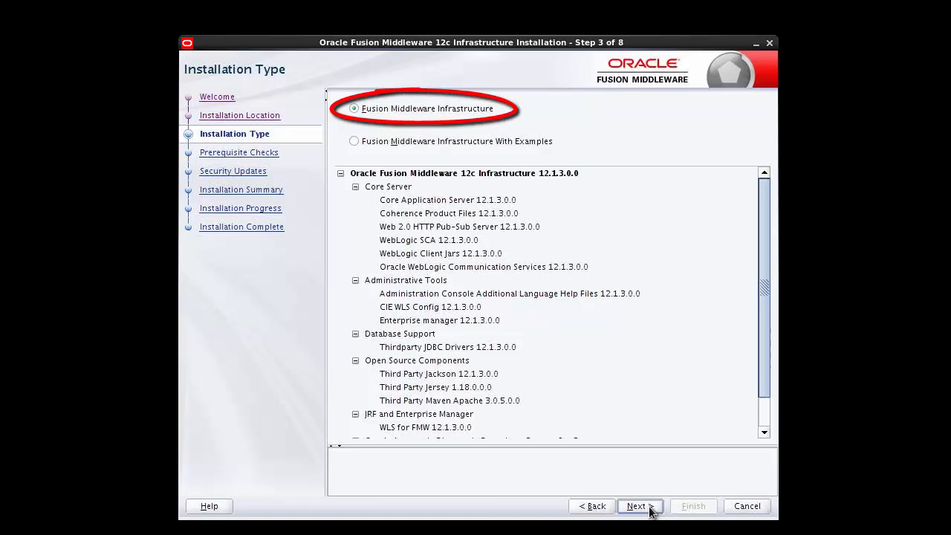
Pass the prerequisite checks and decline security updates, confirming the warning with no email given.
left_click(635, 505)
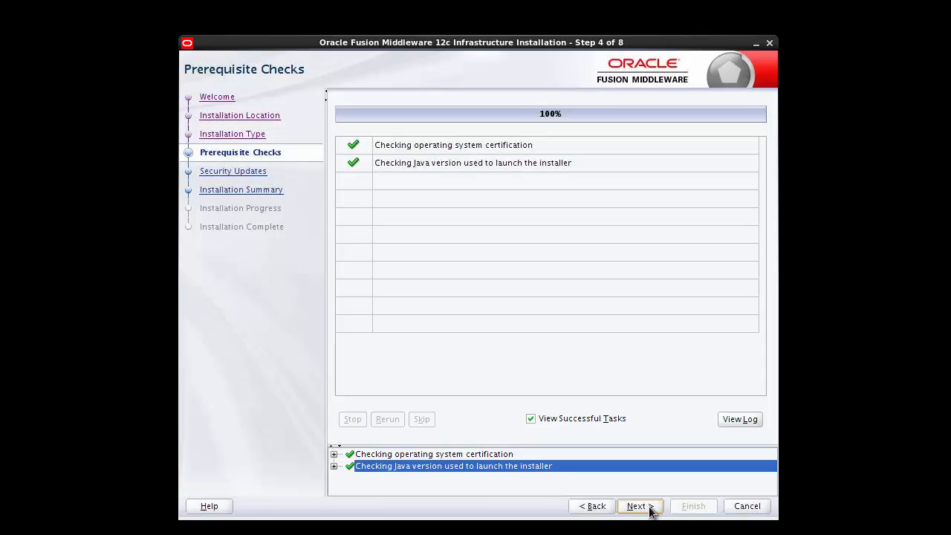
left_click(635, 505)
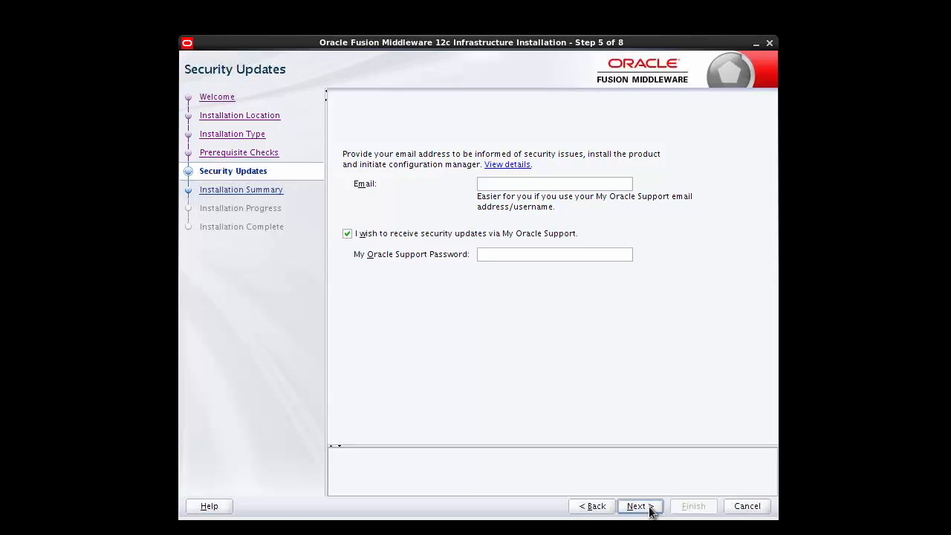
mouse_move(374, 250)
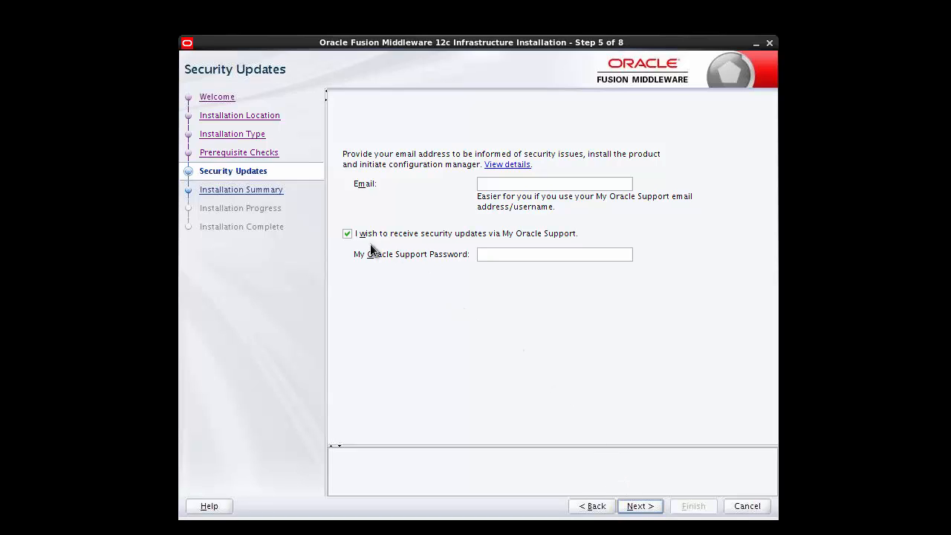
left_click(347, 233)
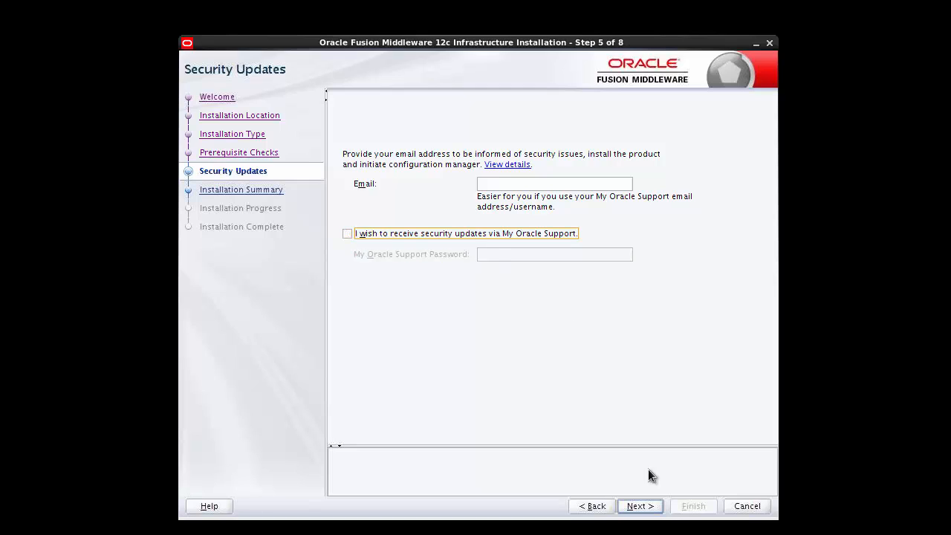
mouse_move(639, 505)
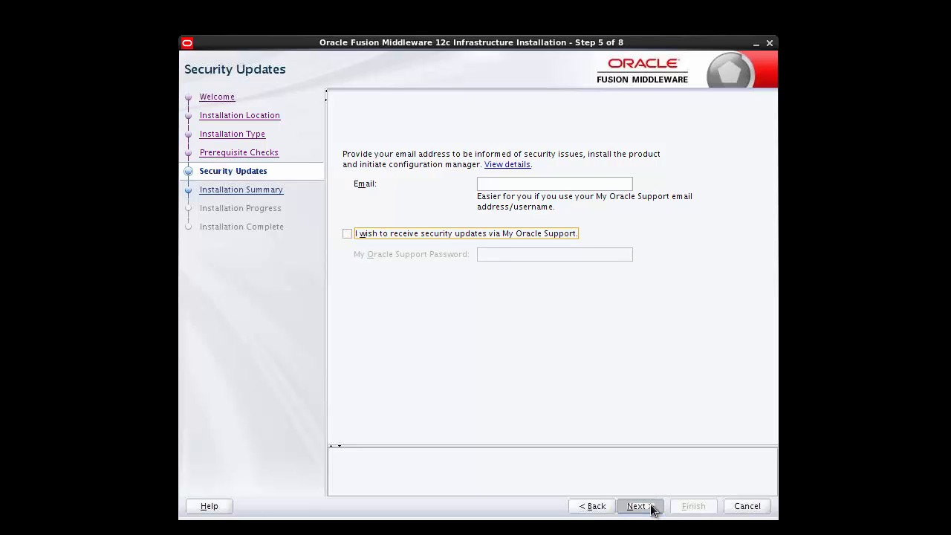
left_click(636, 505)
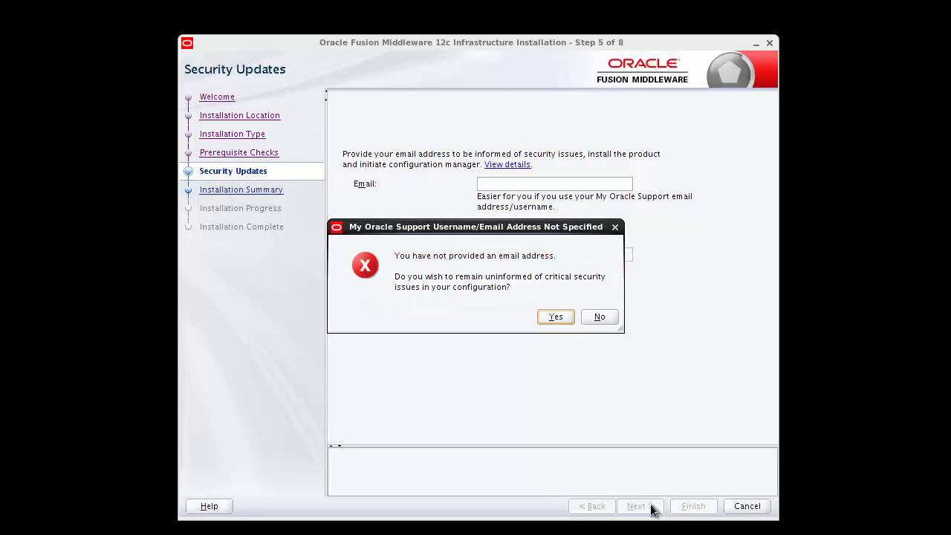
left_click(556, 315)
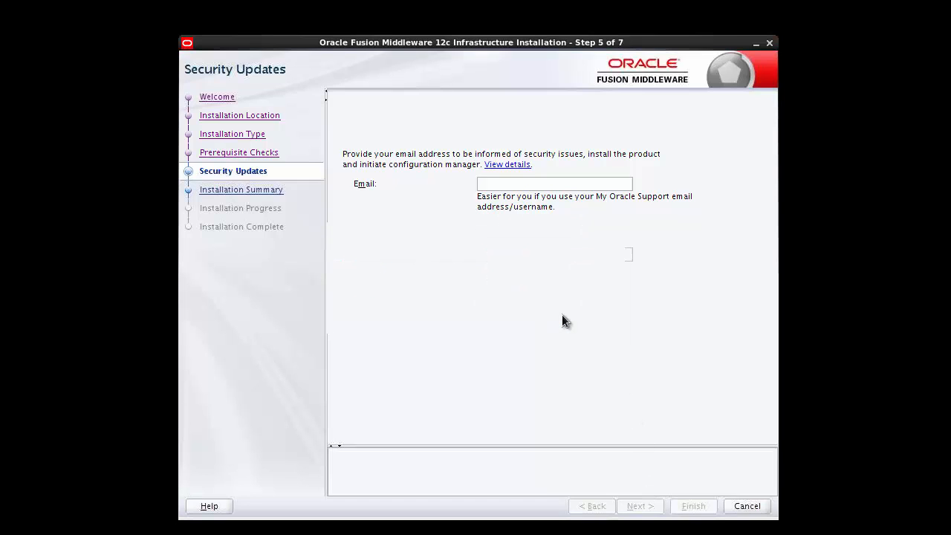
Review the Installation Summary and install the Infrastructure software into /u01/app/fmw12c.
left_click(639, 505)
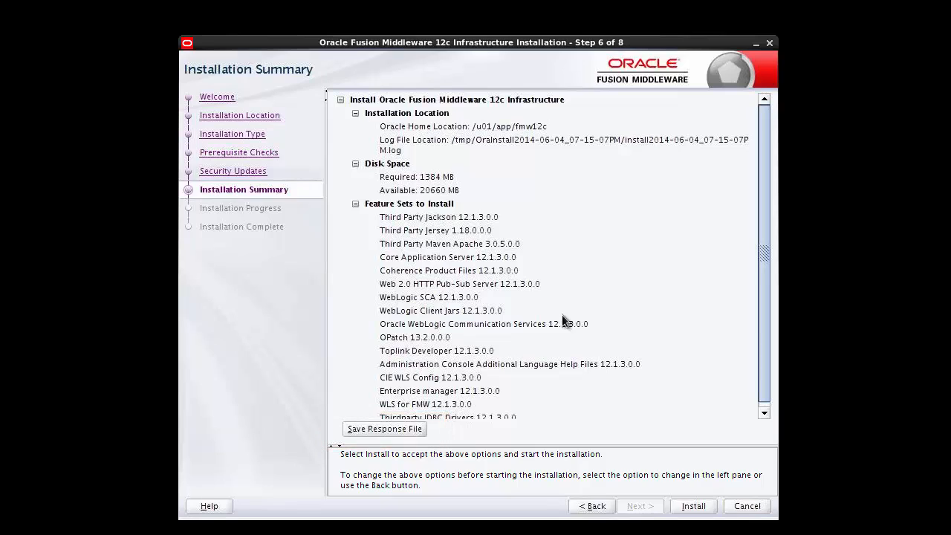
mouse_move(691, 502)
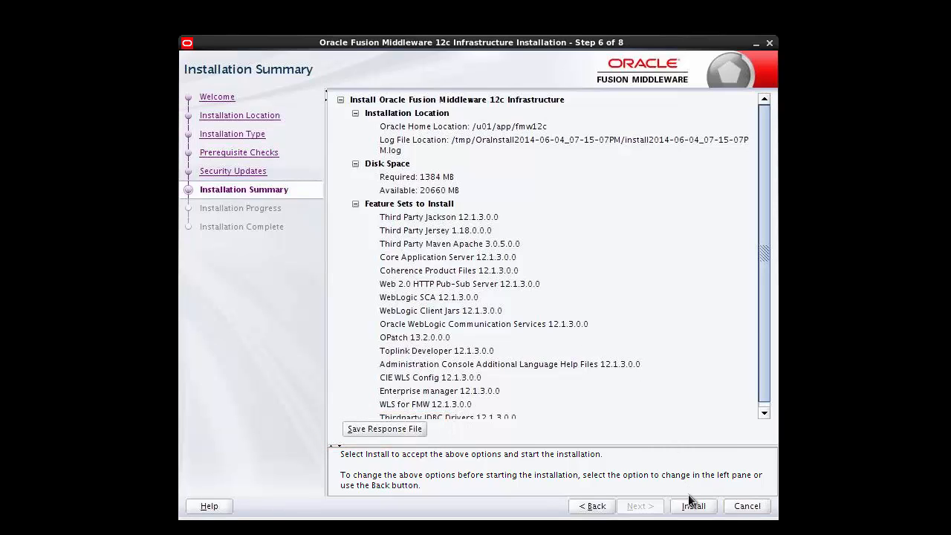
left_click(692, 505)
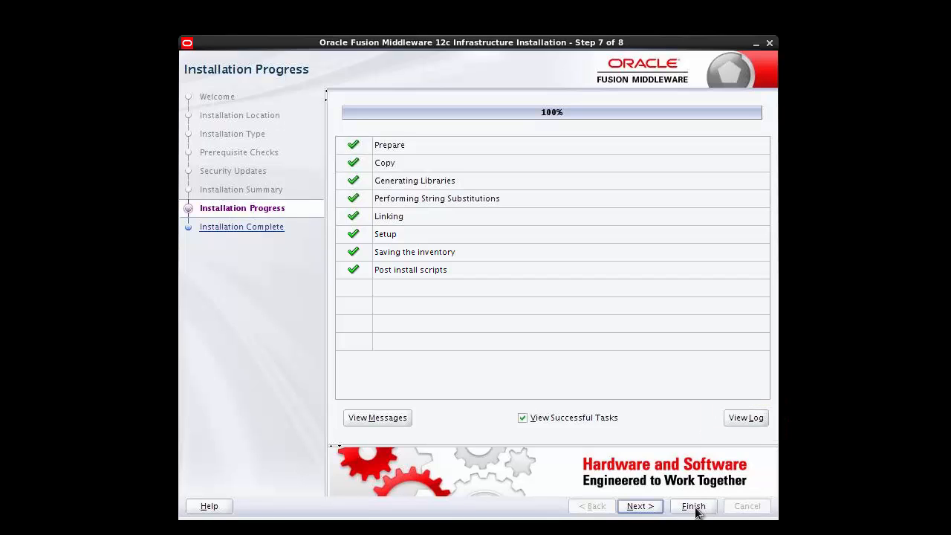
View the Installation Complete page and finish the Infrastructure installer.
left_click(693, 505)
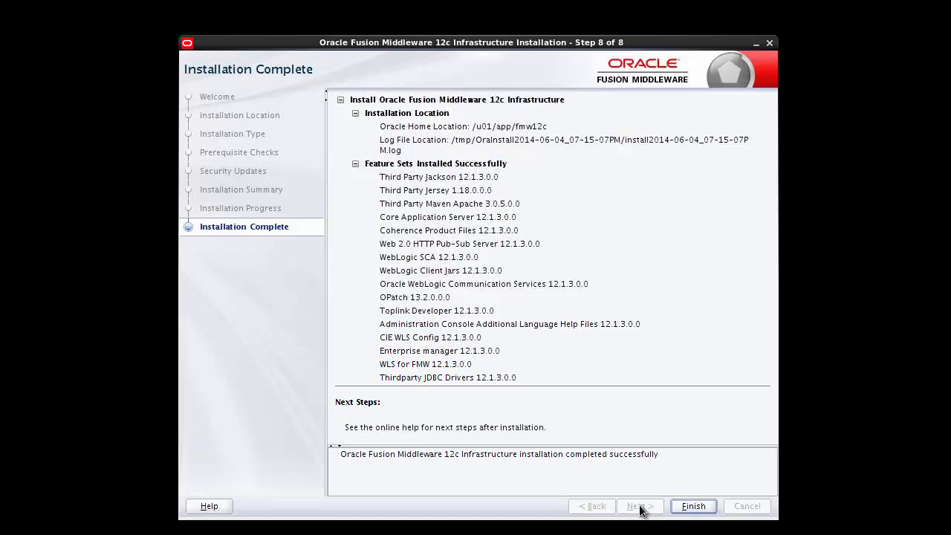
mouse_move(675, 503)
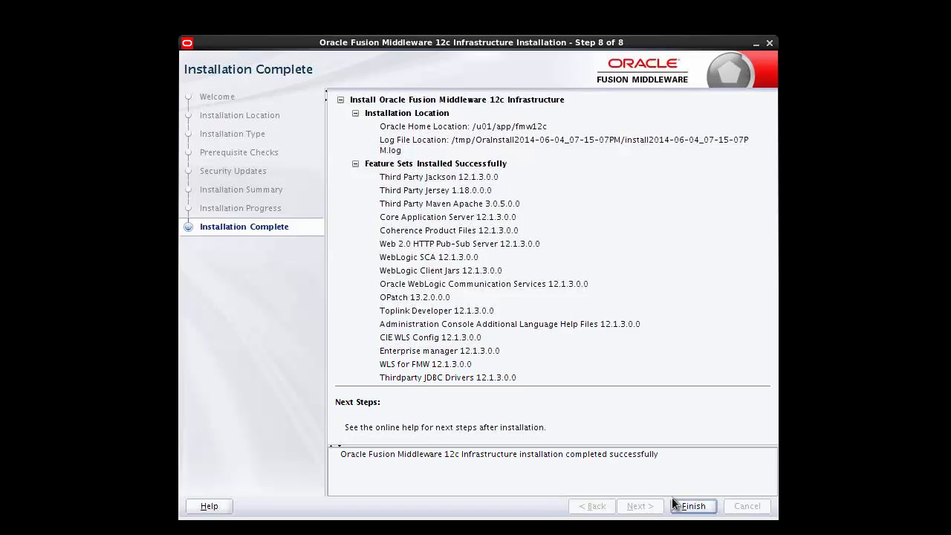
left_click(692, 505)
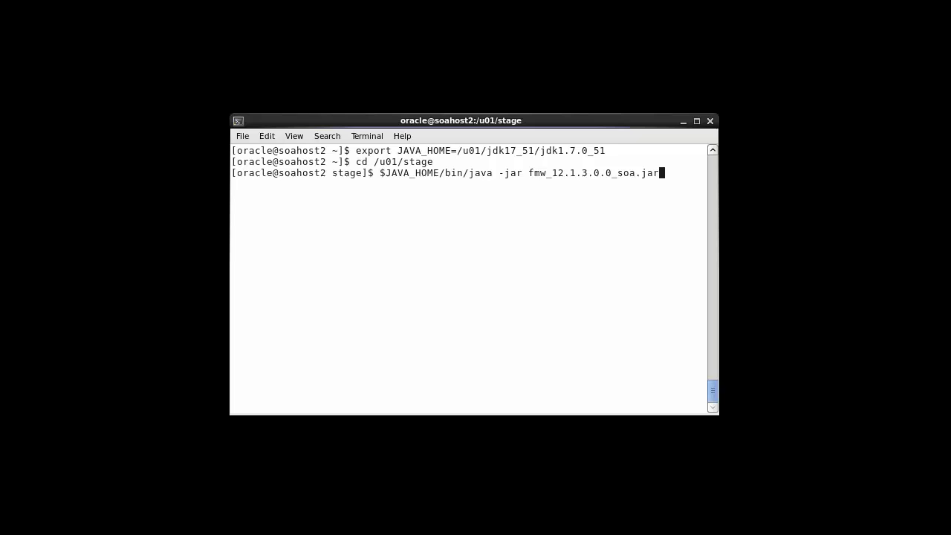
Launch the SOA Suite installer and choose /u01/app/fmw12c as its Oracle Home.
key("Return")
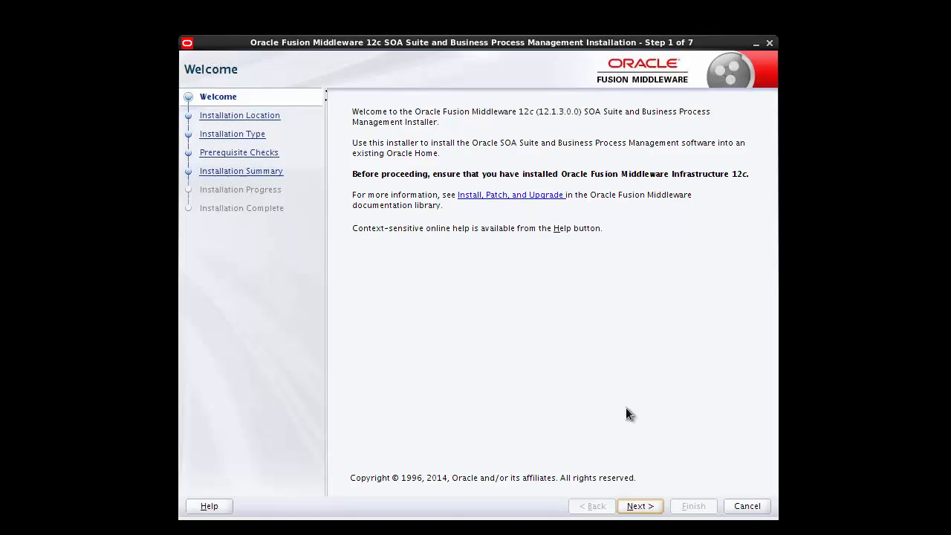
mouse_move(639, 505)
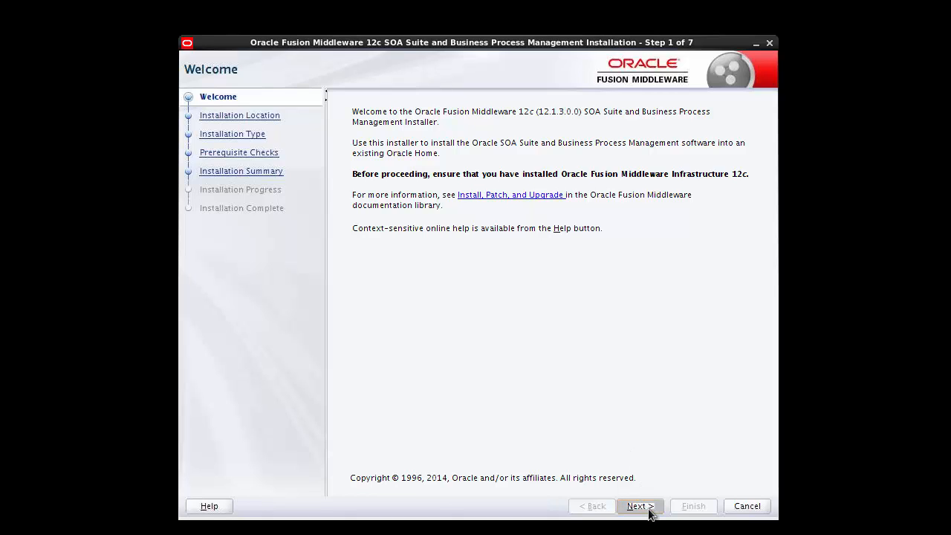
left_click(636, 505)
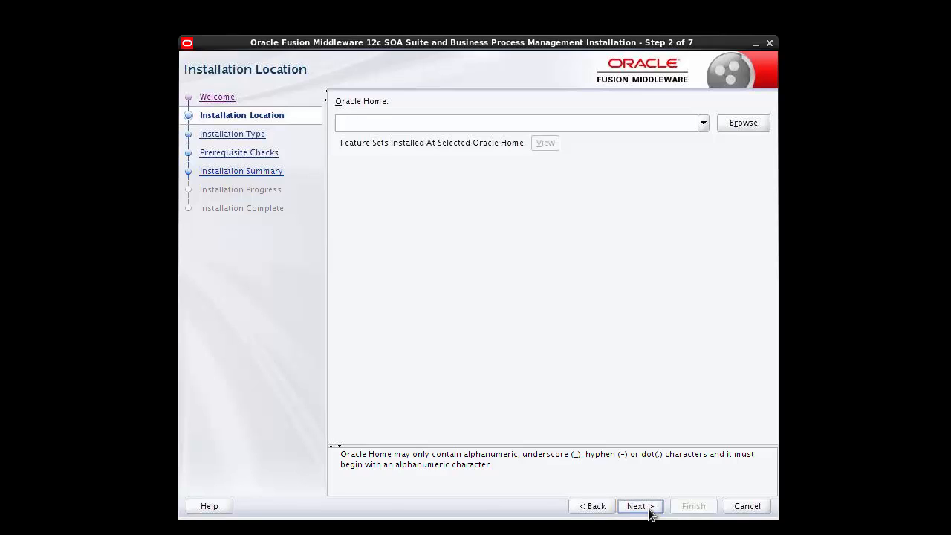
mouse_move(706, 139)
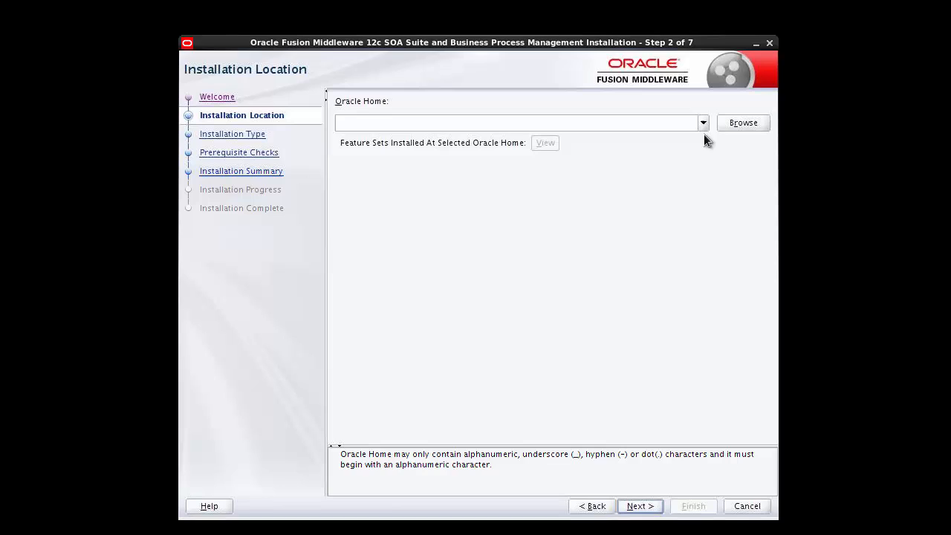
left_click(701, 122)
type("/u01/app/fmw12c")
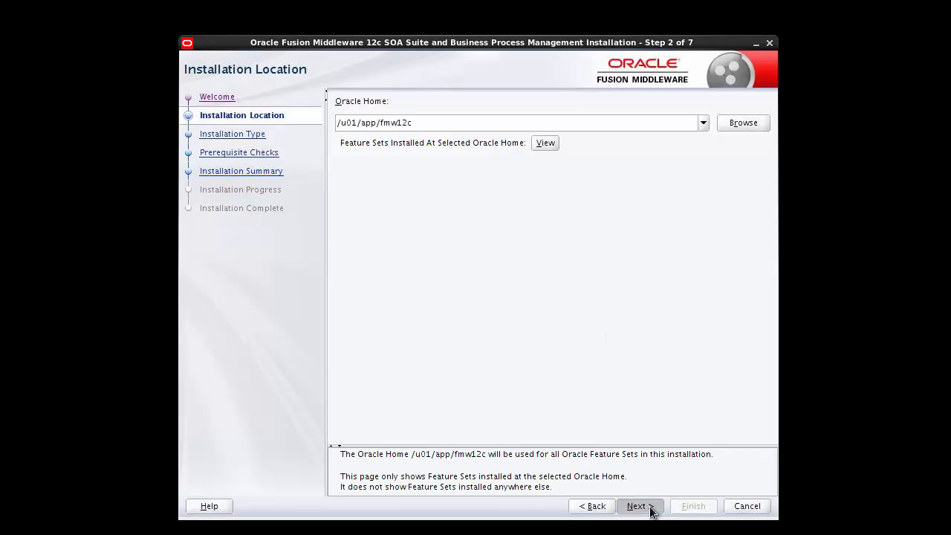
left_click(636, 505)
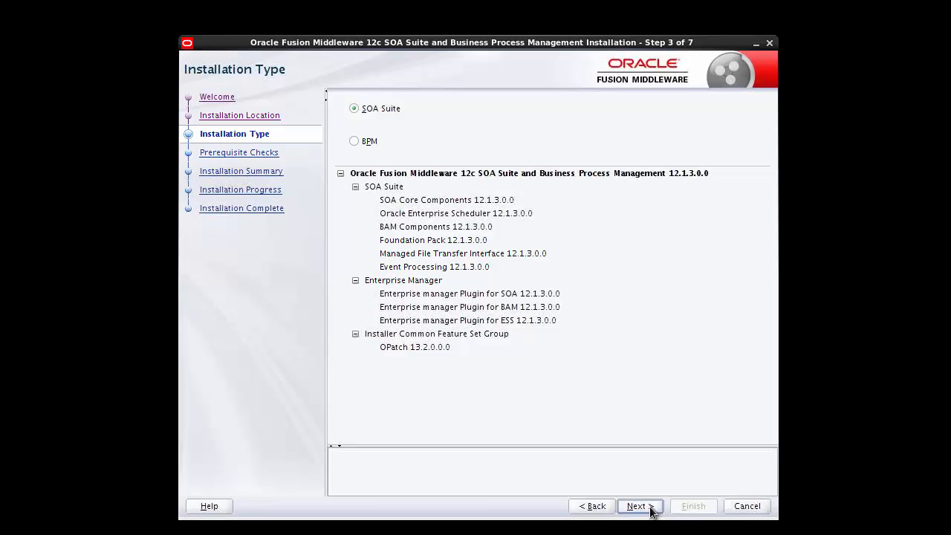
Pass the SOA Suite prerequisite checks and reach the Installation Summary.
left_click(636, 505)
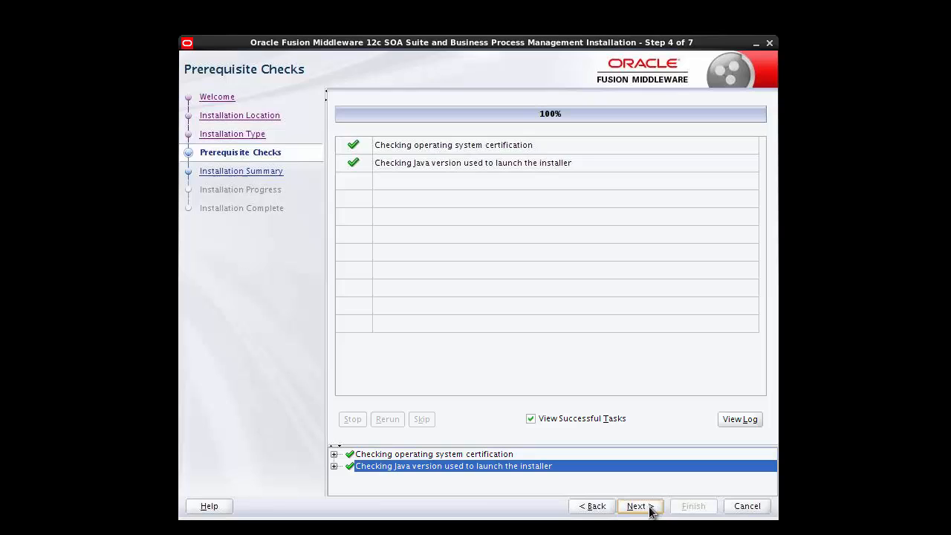
left_click(635, 505)
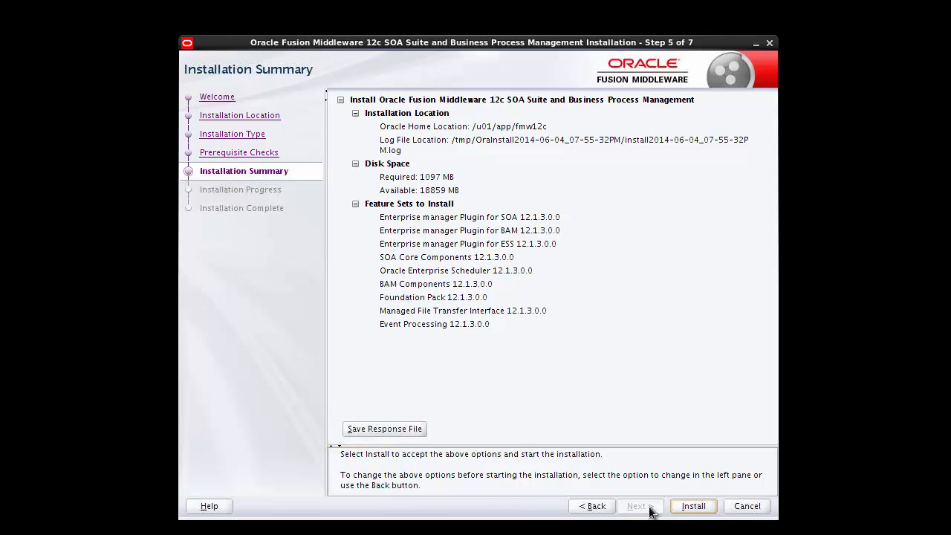
Install SOA Suite to 100%, view Installation Complete and finish the installer.
left_click(692, 505)
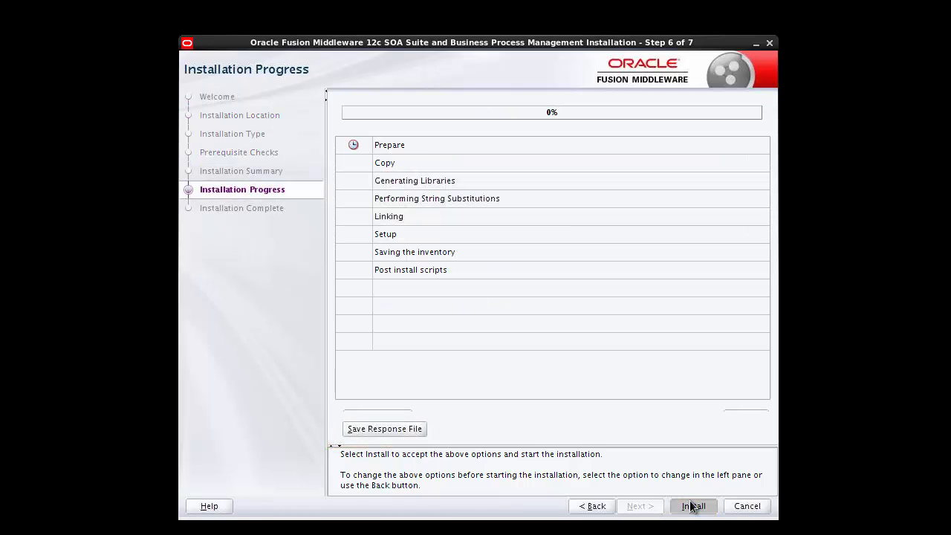
left_click(693, 505)
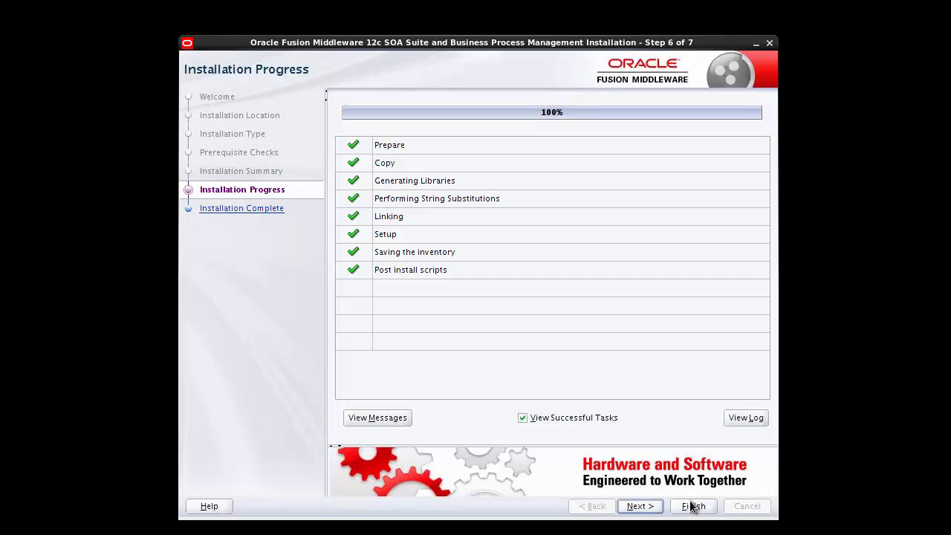
left_click(639, 505)
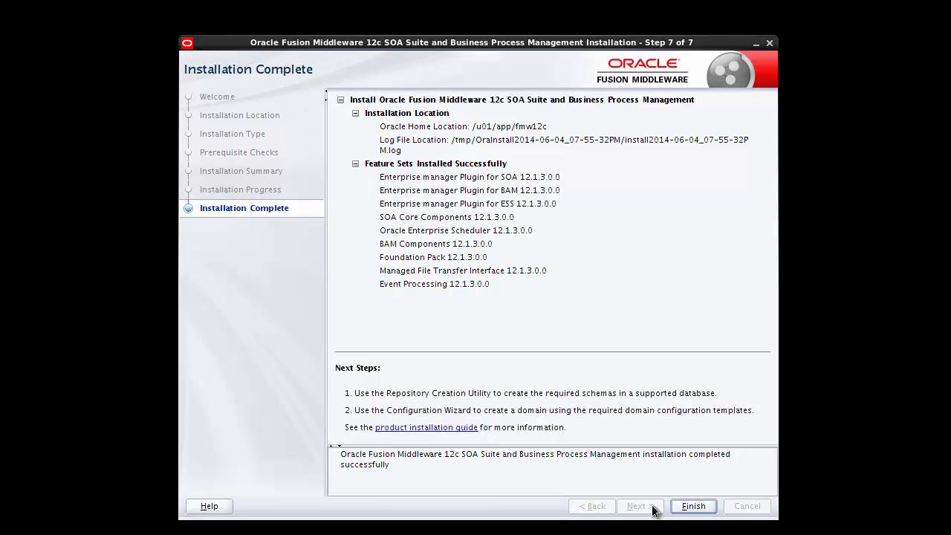
mouse_move(682, 512)
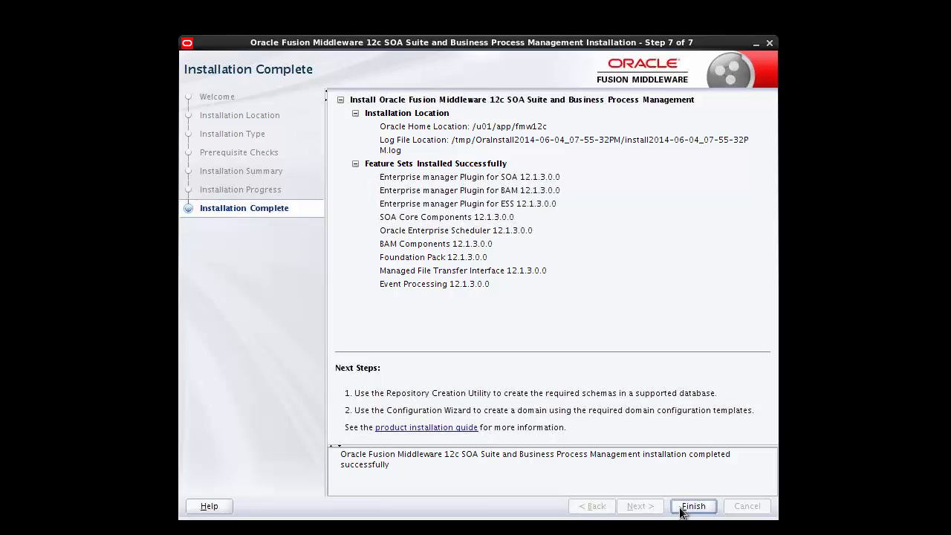
left_click(693, 505)
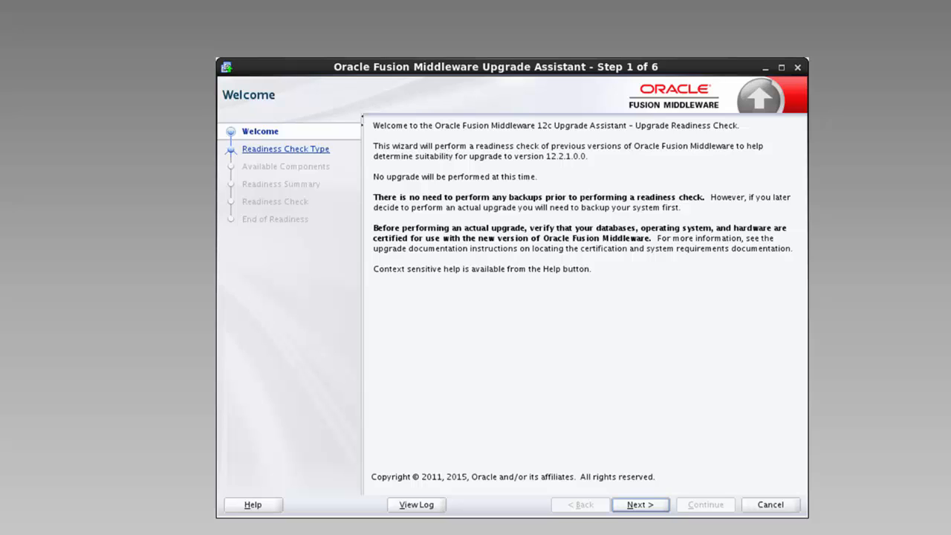
Start the Upgrade Assistant readiness check and move on to the check type.
double_click(454, 176)
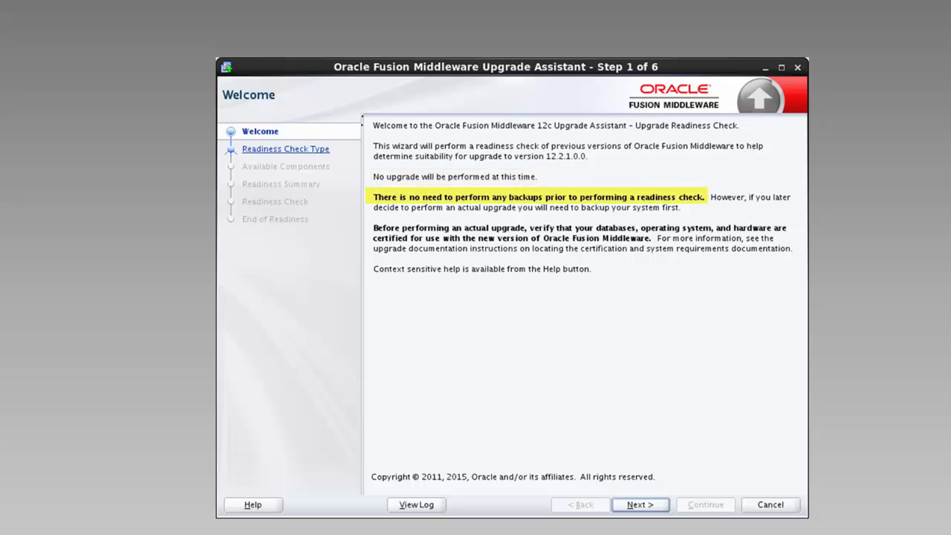
left_click(639, 505)
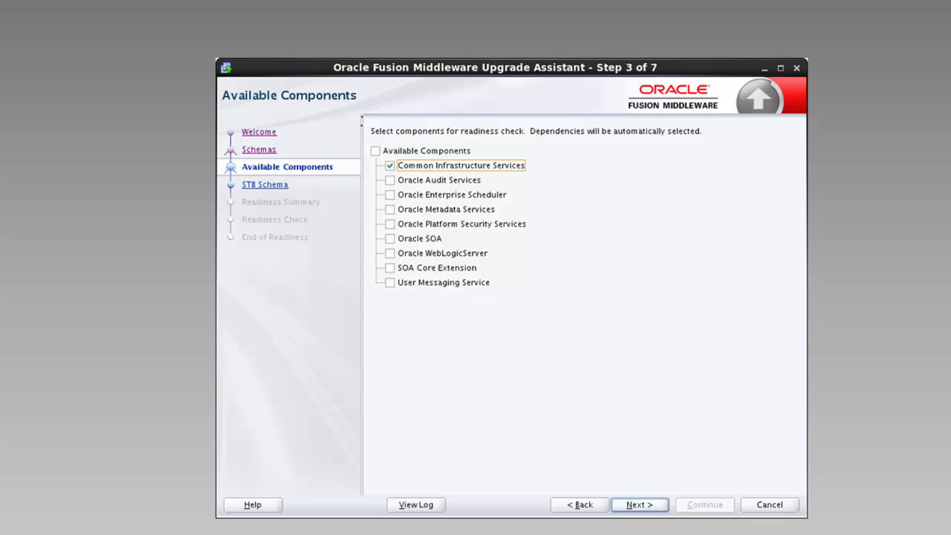
Connect the AFMW1213_STB schema and reach the Readiness Summary for Common Infrastructure Services.
left_click(639, 503)
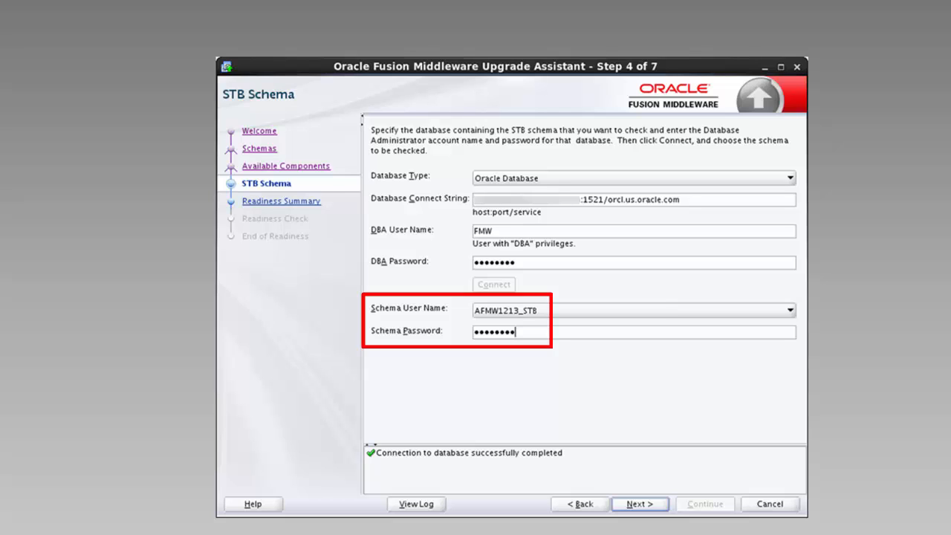
left_click(639, 504)
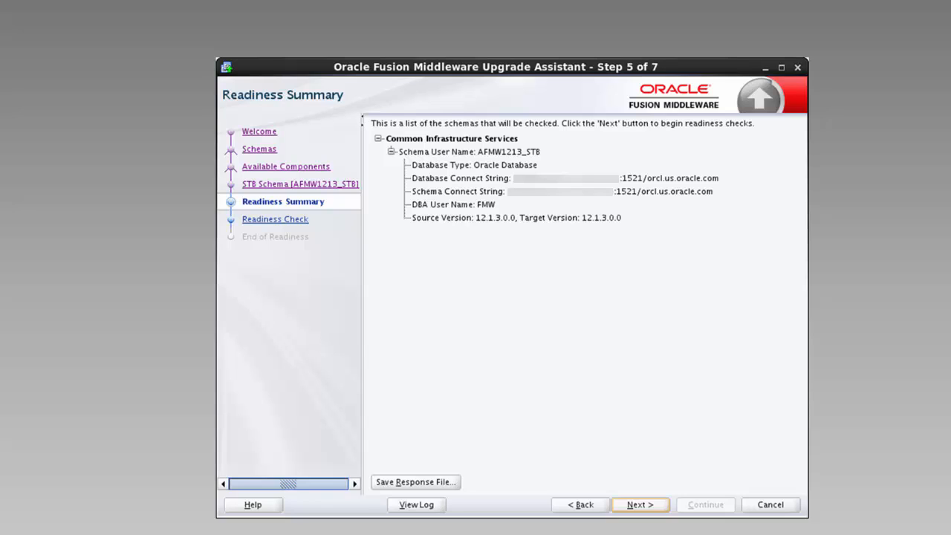
mouse_move(639, 505)
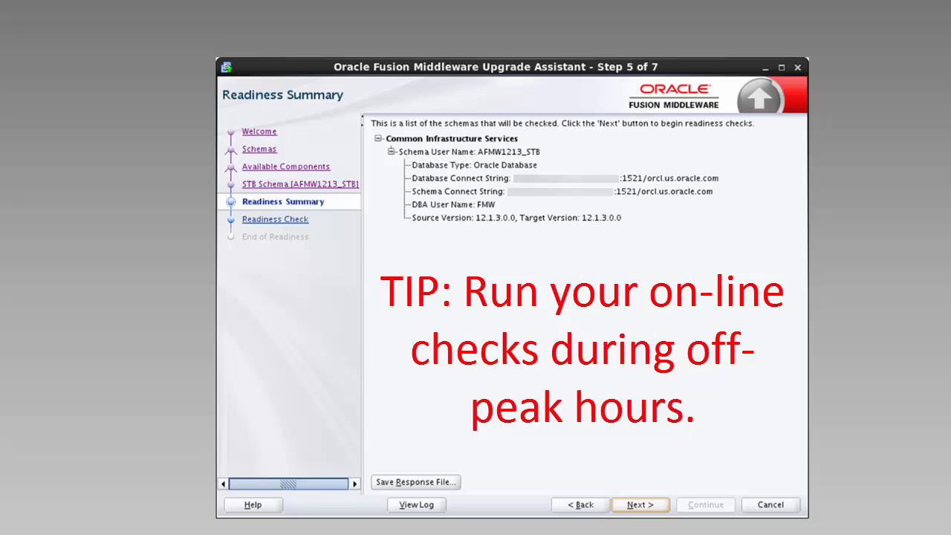
Run the readiness checks from the Readiness Summary page.
left_click(639, 505)
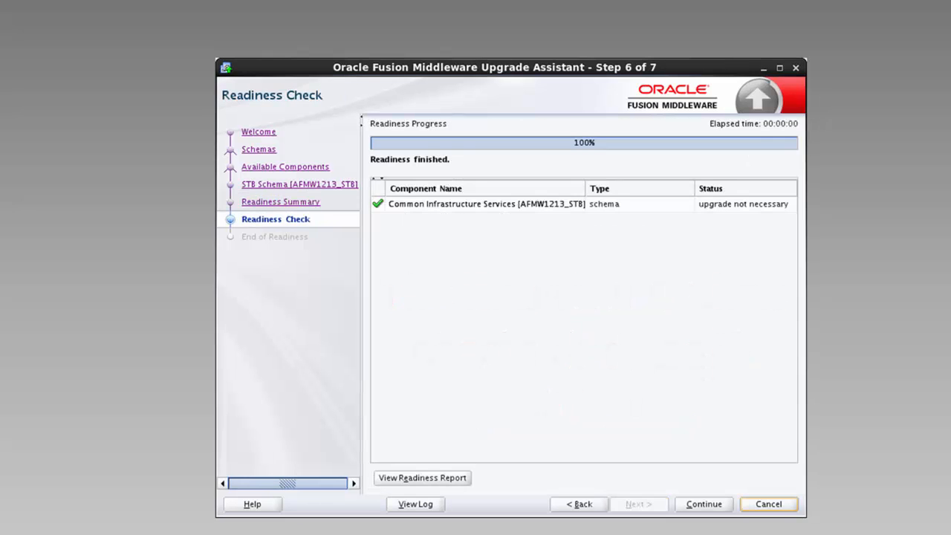
Continue to Readiness Success and view the readiness report showing the STB schema ALREADY_UPGRADED.
left_click(701, 503)
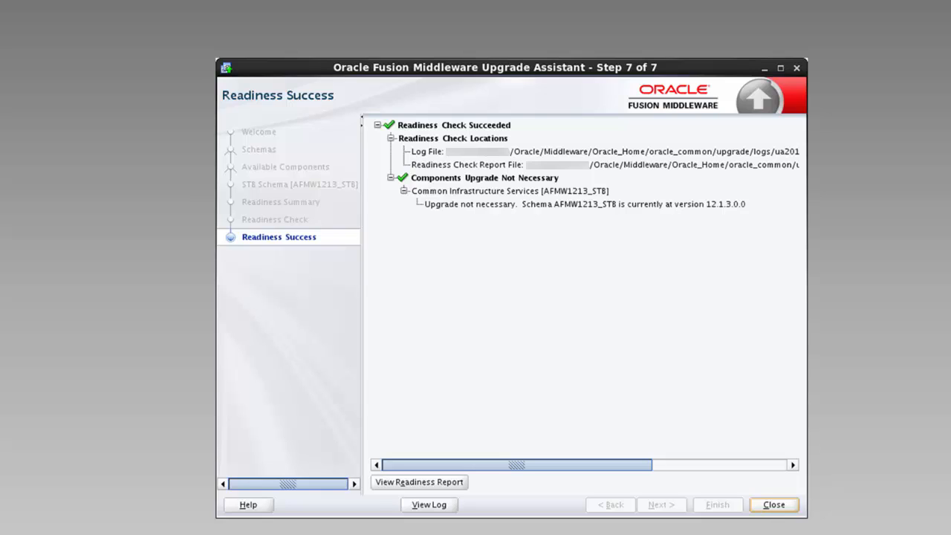
mouse_move(419, 481)
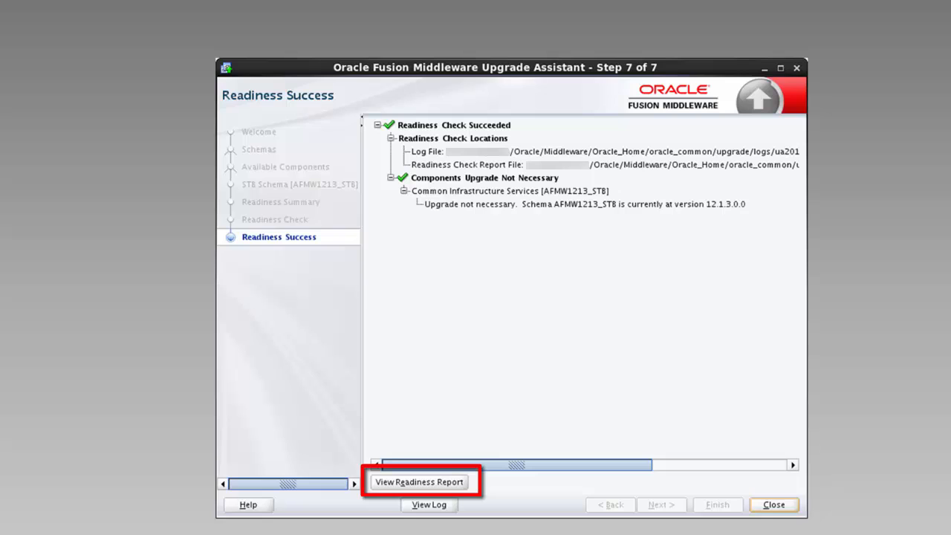
left_click(419, 481)
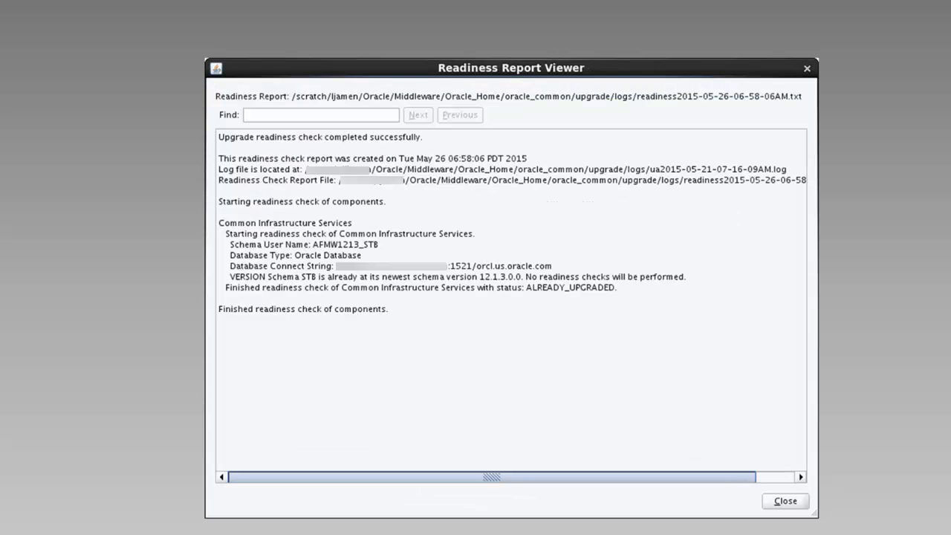
left_click(321, 114)
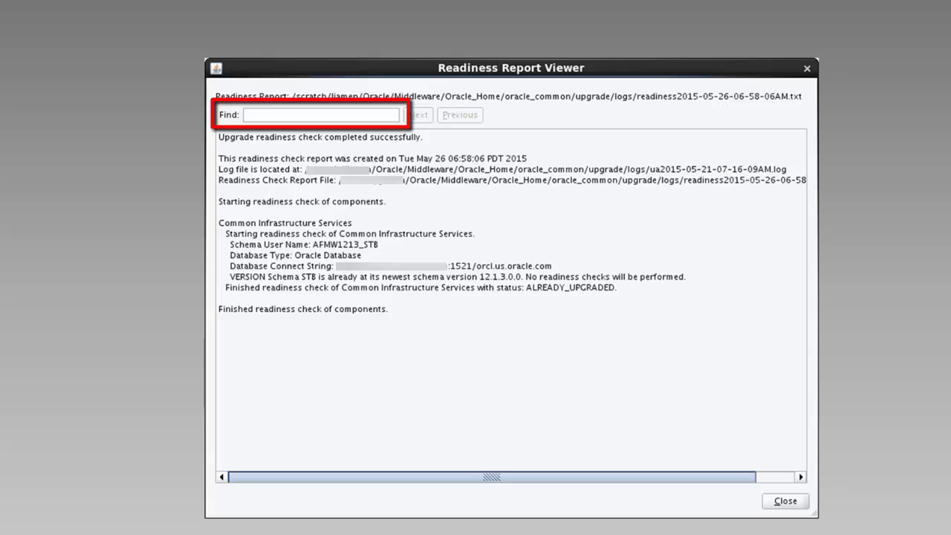